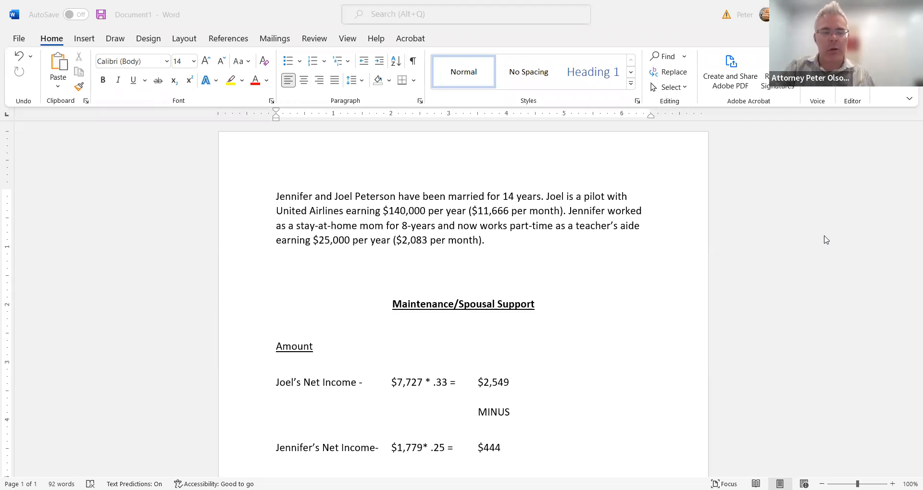
mouse_move(798, 258)
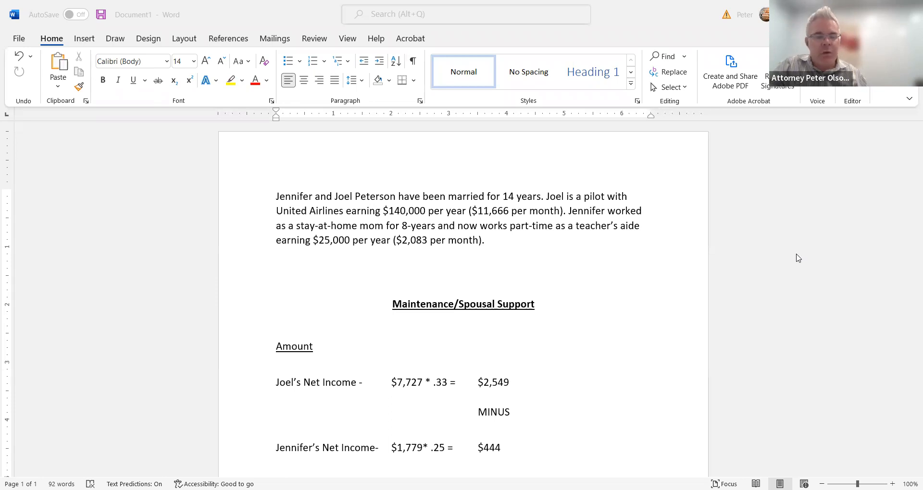
mouse_move(823, 278)
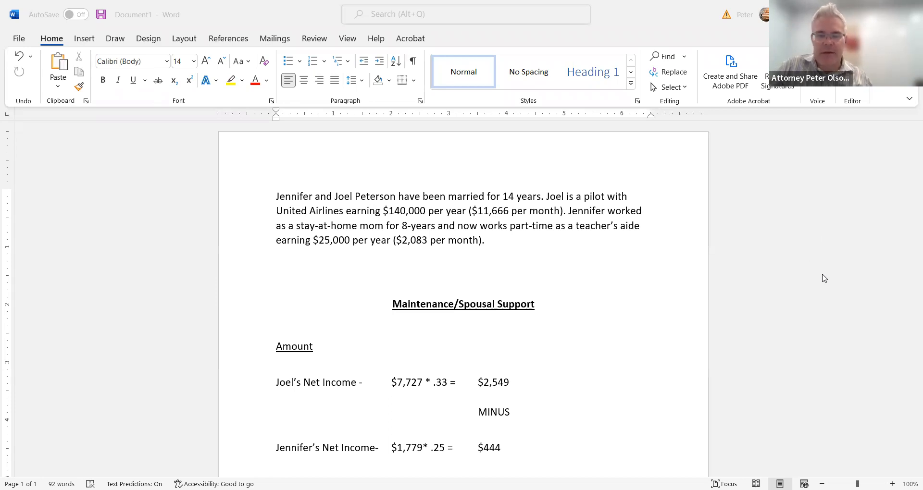
mouse_move(822, 265)
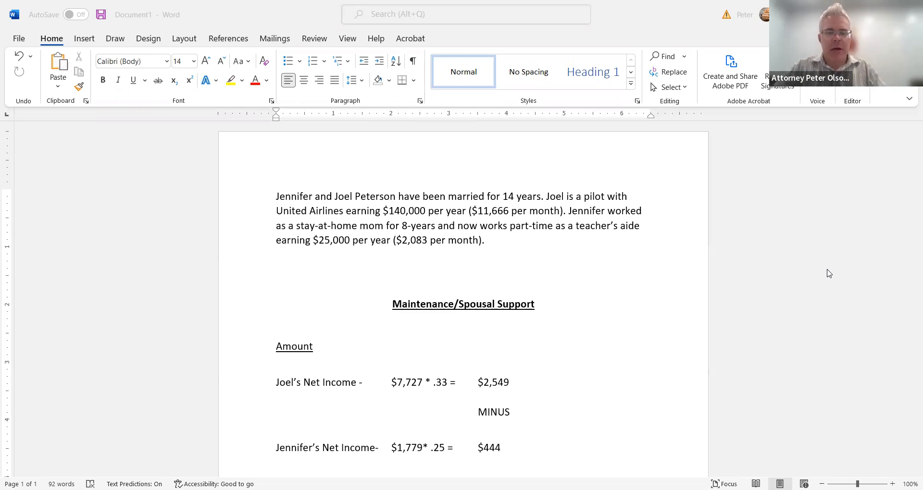
mouse_move(804, 302)
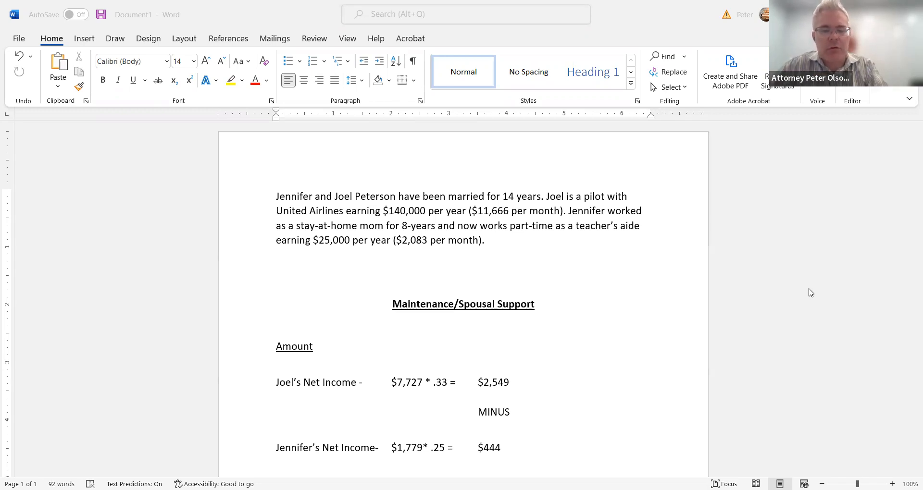
mouse_move(798, 312)
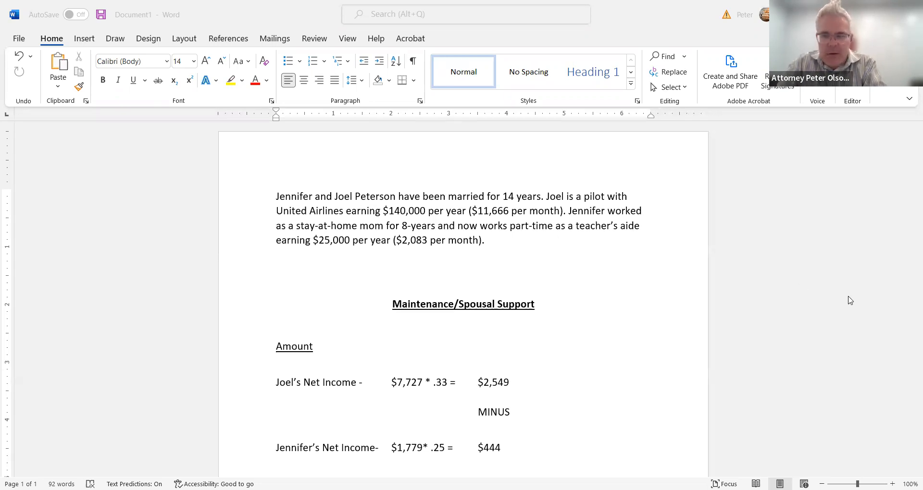
mouse_move(686, 352)
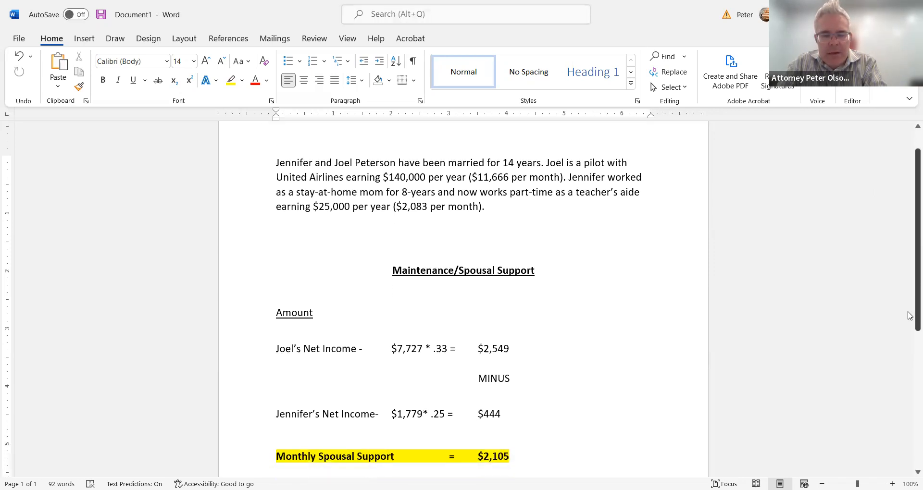
- Apply green highlight to the 'Amount' and 'Duration' headings in the worksheet
scroll(down, 3)
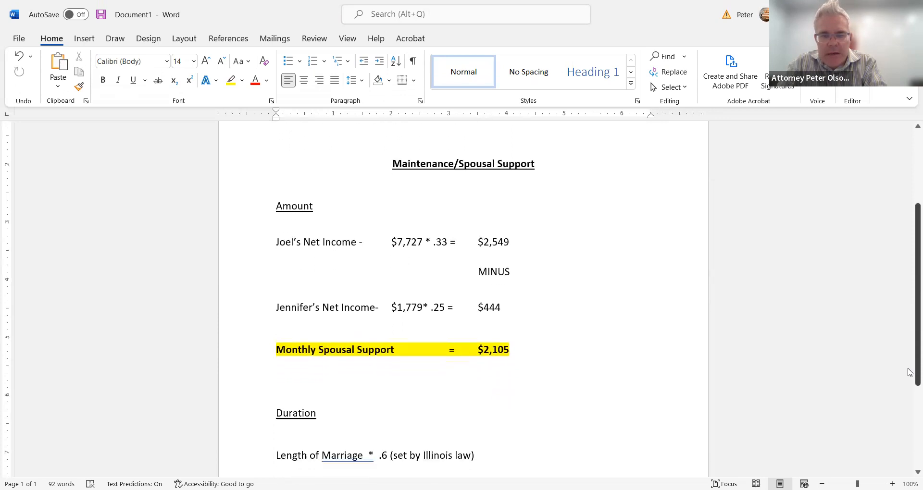
scroll(down, 3)
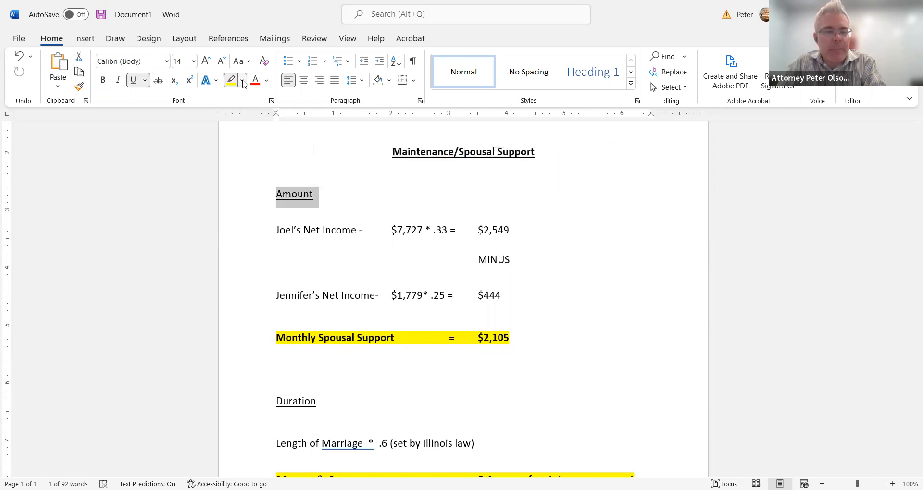
click(231, 80)
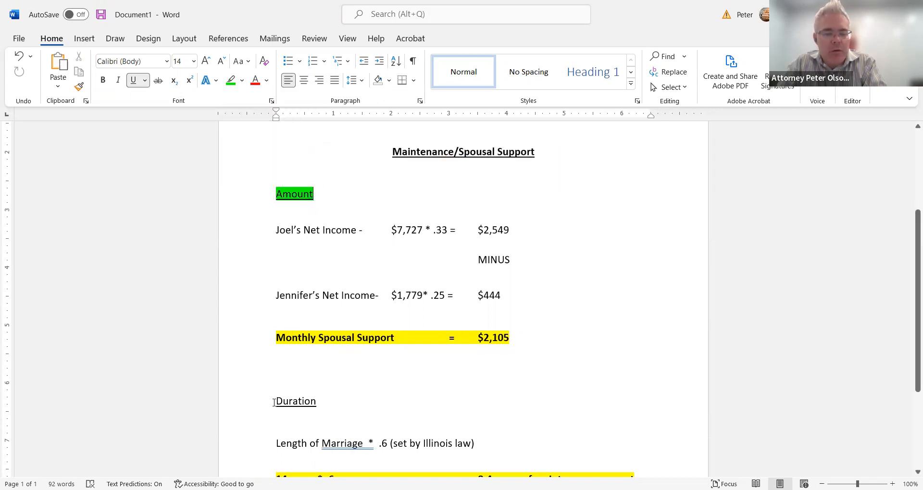
double_click(296, 401)
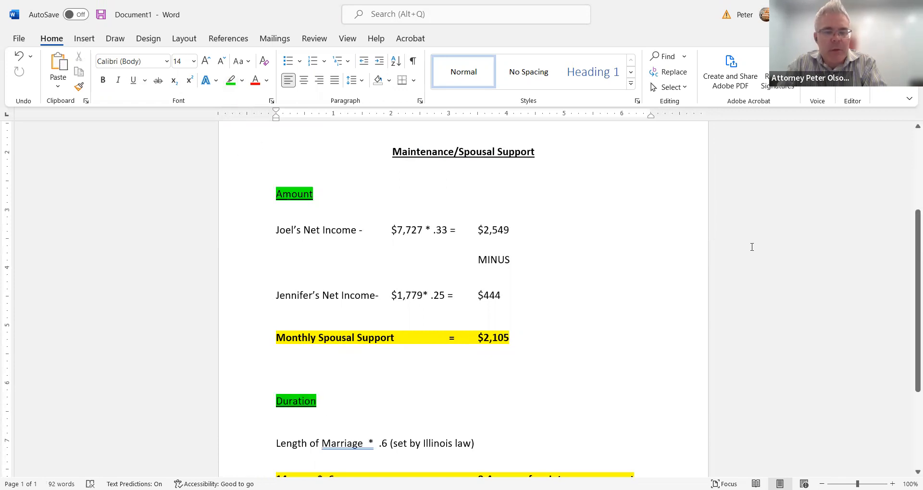
scroll(down, 3)
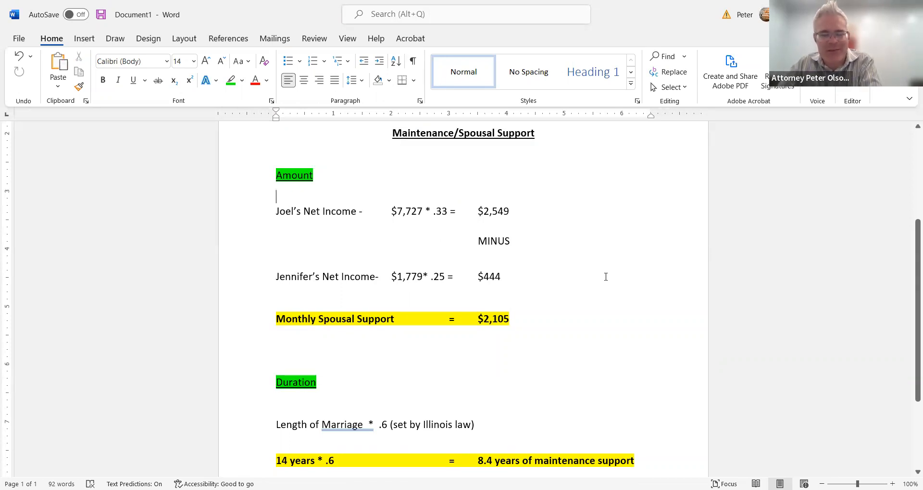
mouse_move(616, 298)
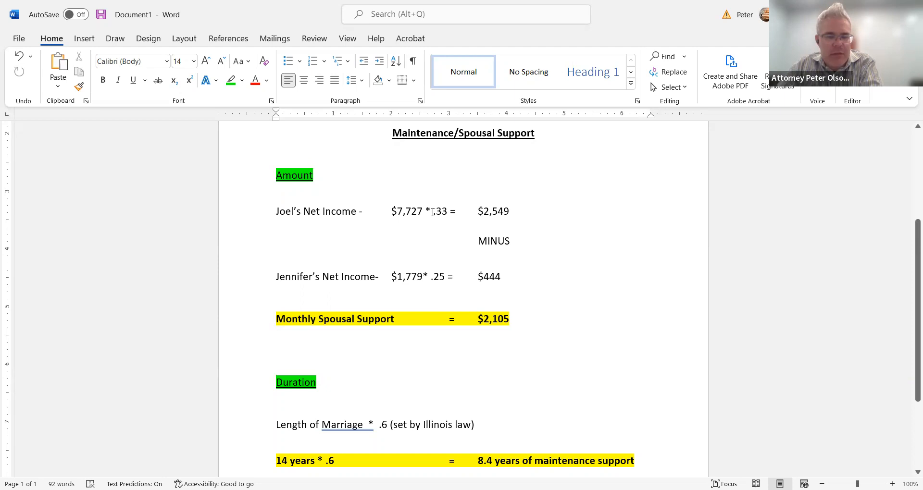
double_click(441, 212)
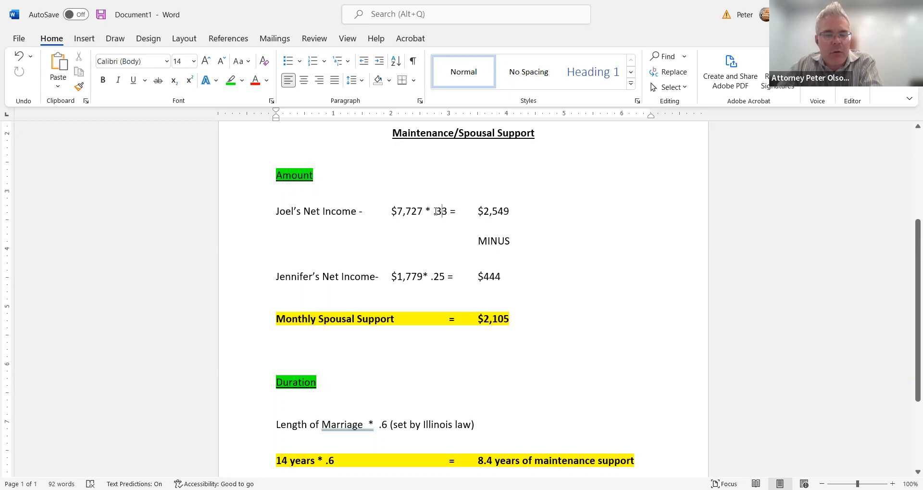
double_click(440, 211)
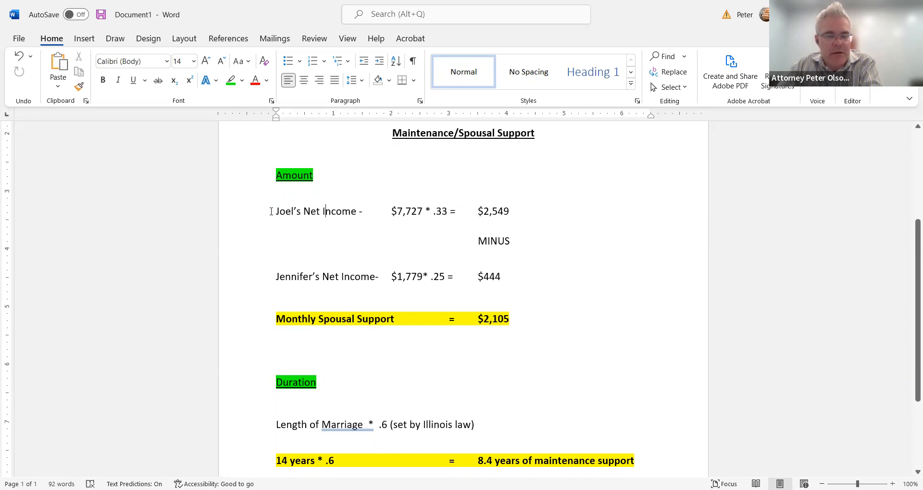
drag(276, 212, 515, 212)
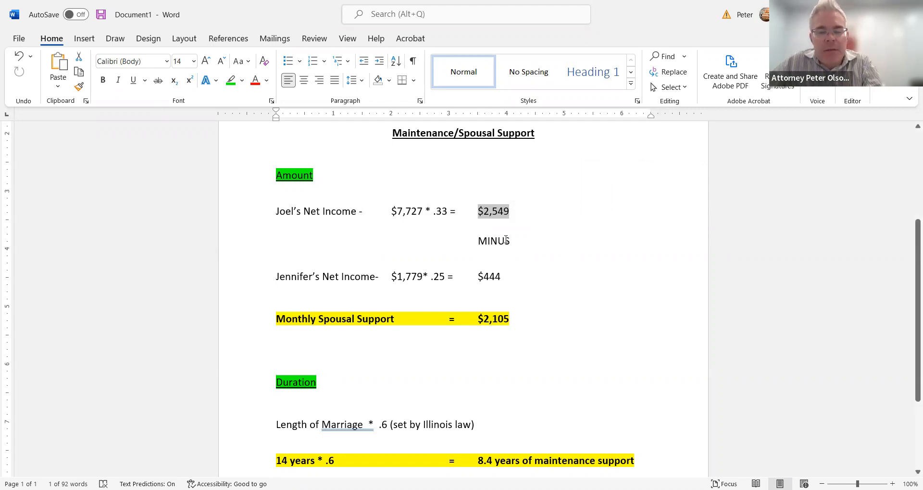
- Bold the word 'MINUS' between the two income lines and deselect it
double_click(494, 241)
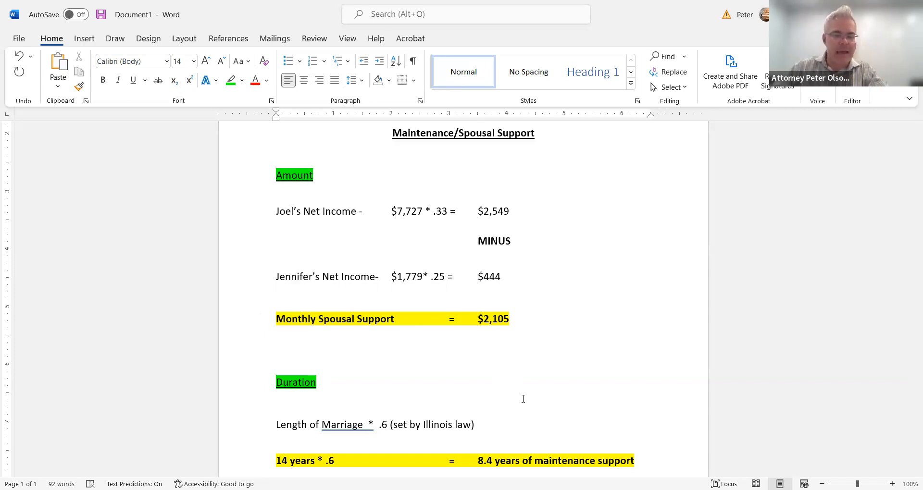
click(489, 276)
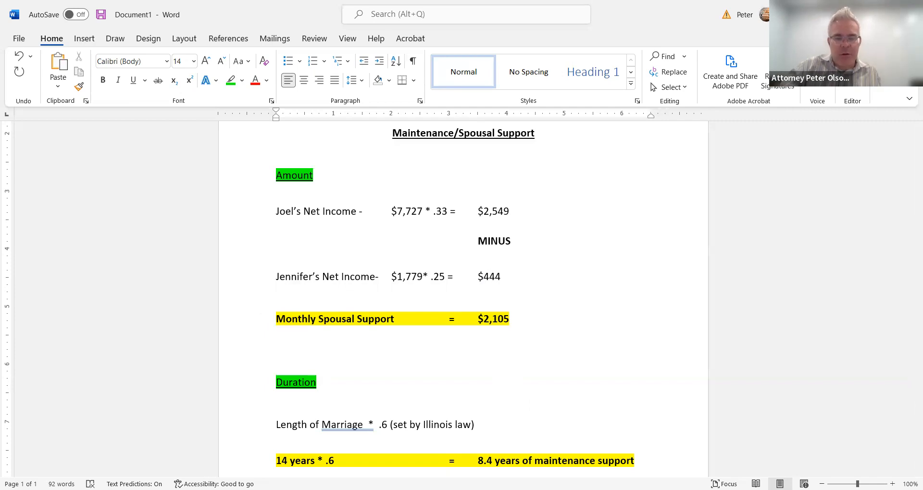
click(277, 361)
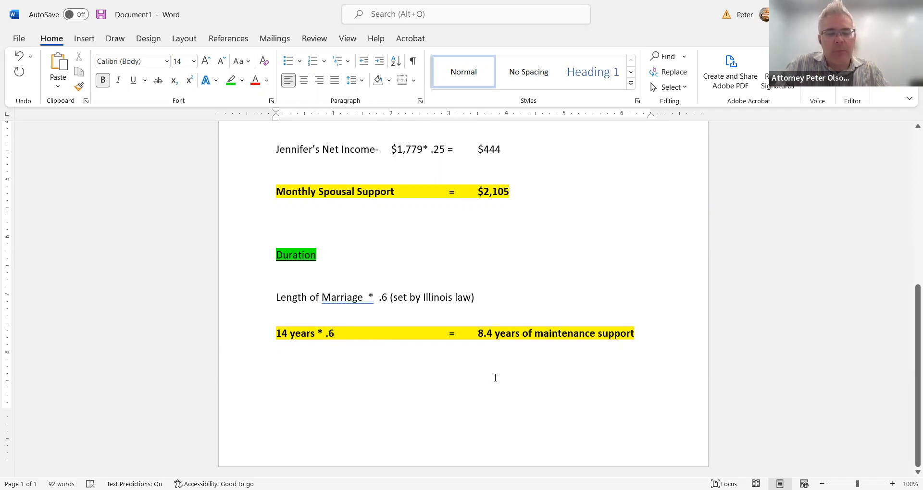
mouse_move(498, 357)
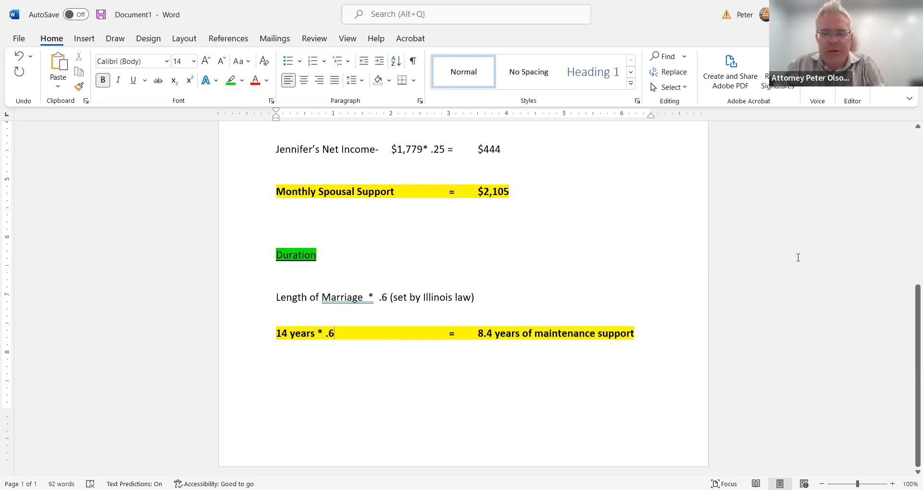
scroll(up, 3)
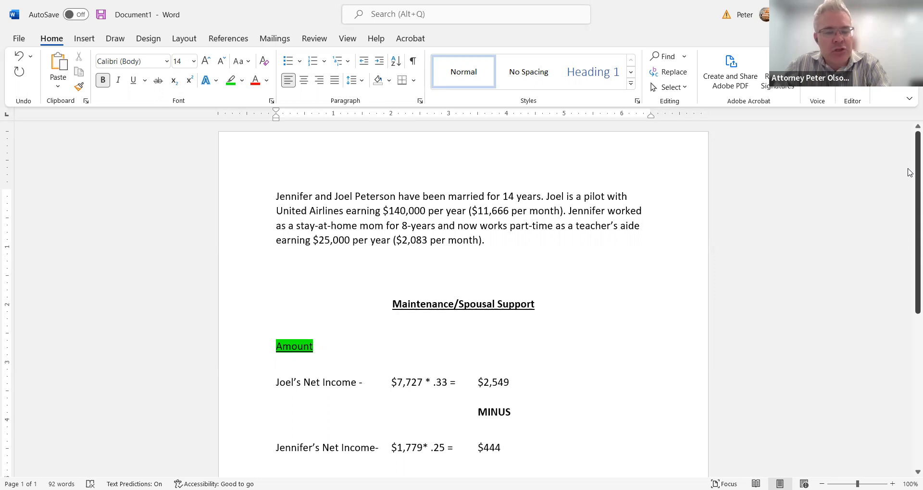
scroll(down, 3)
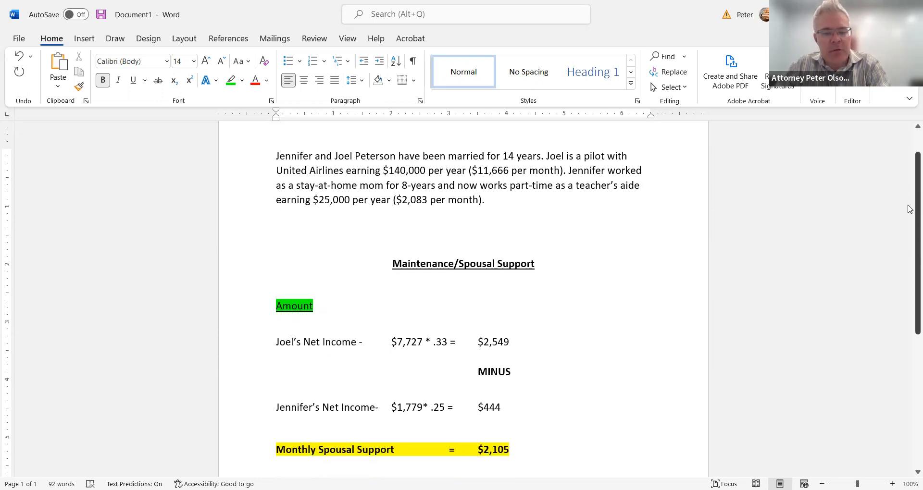
scroll(down, 3)
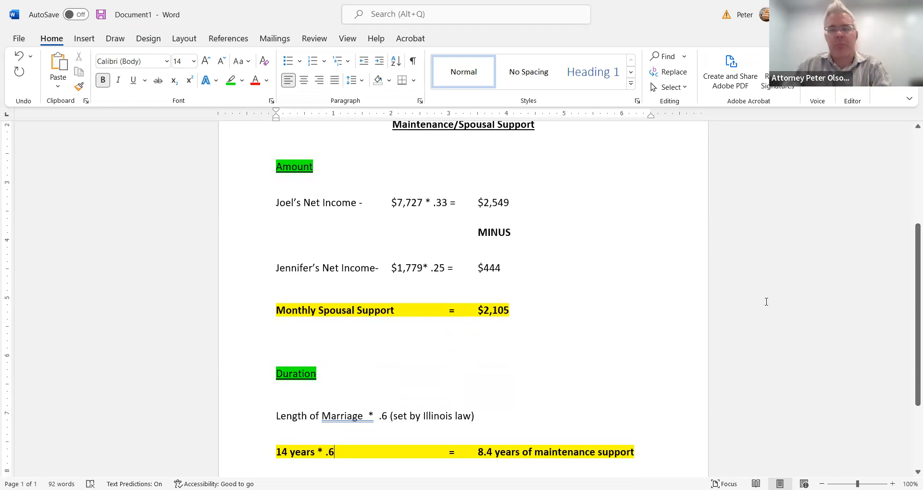
mouse_move(764, 291)
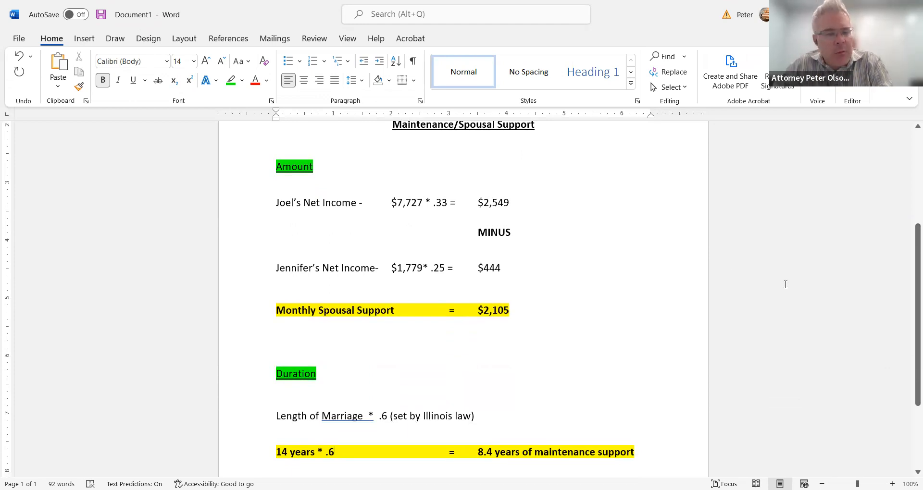
mouse_move(823, 304)
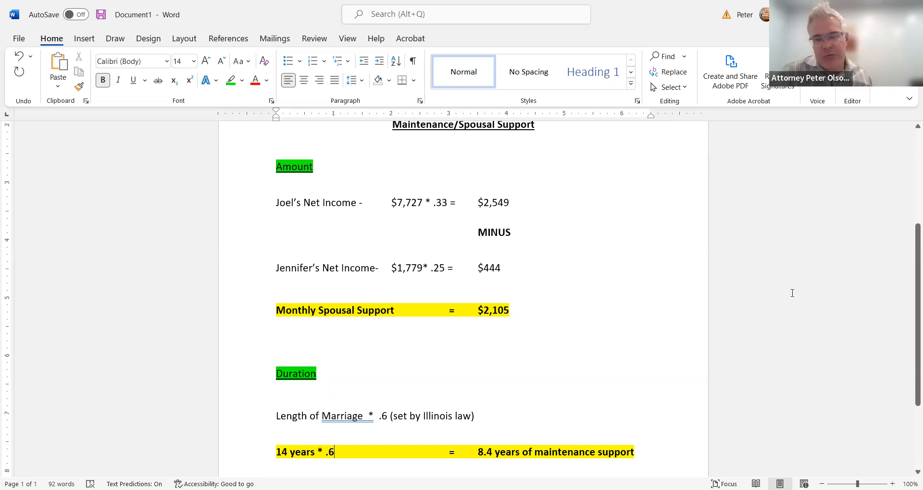
mouse_move(770, 294)
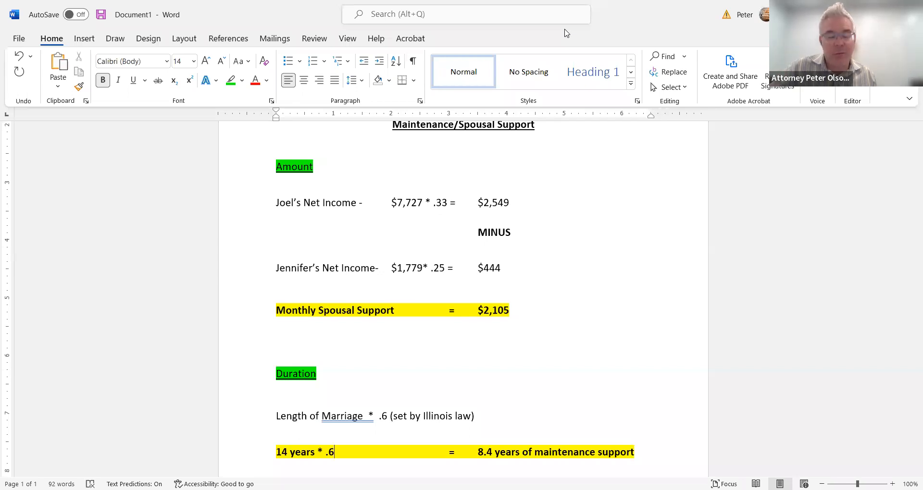
mouse_move(589, 53)
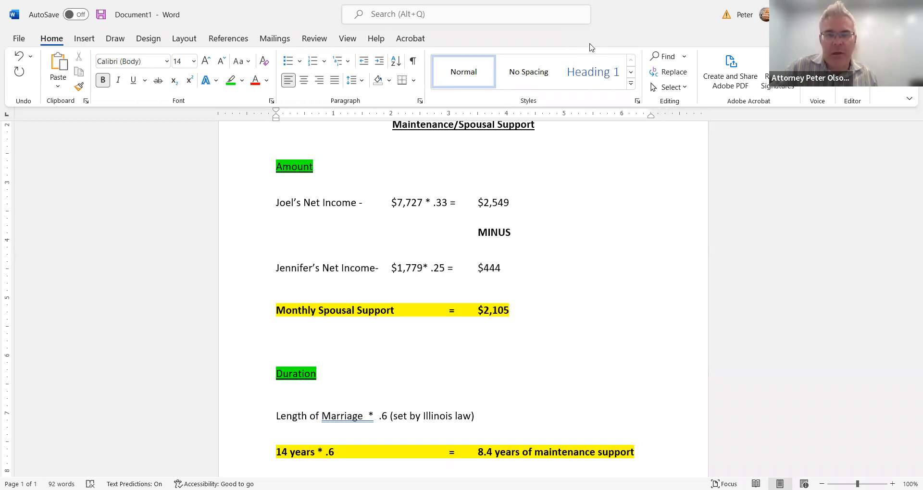
mouse_move(543, 23)
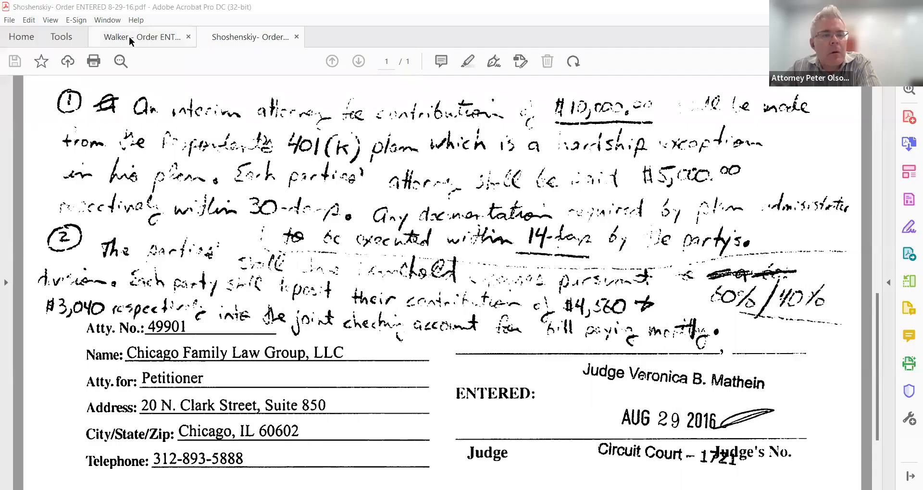
- View the 1-16-20 order awarding $500 monthly maintenance, then return to the August 2016 order
click(140, 37)
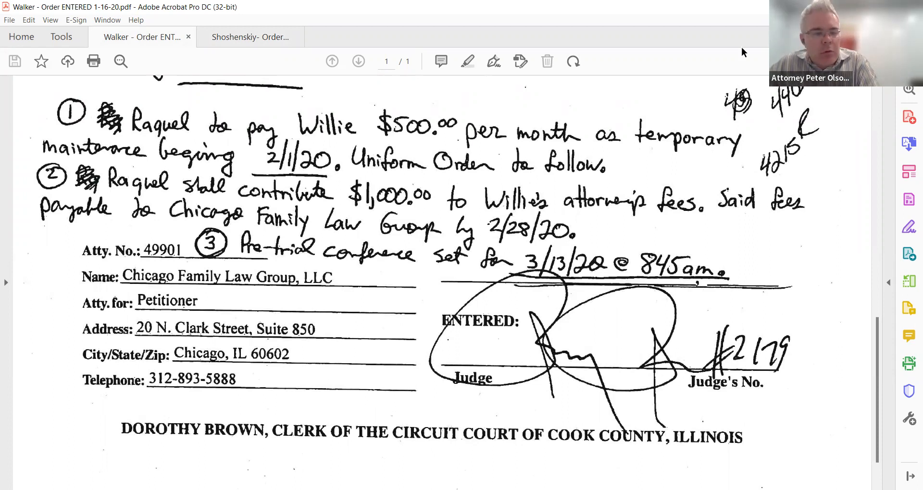
mouse_move(436, 201)
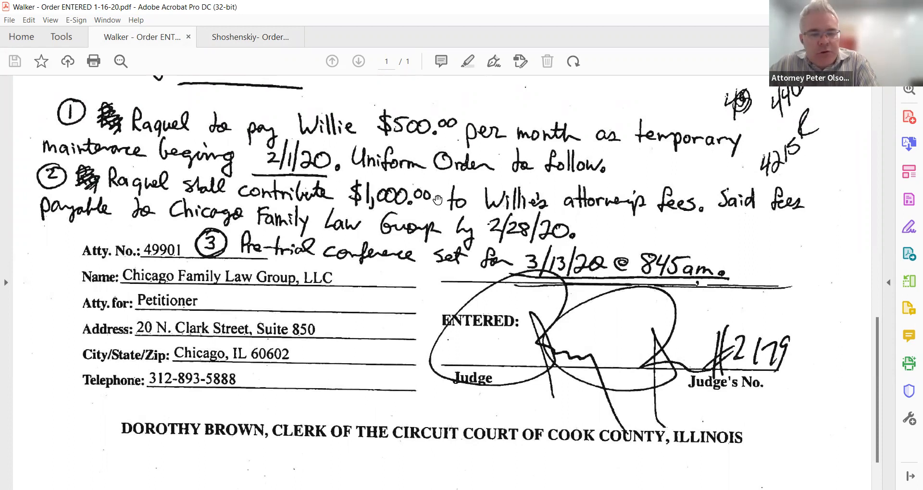
mouse_move(541, 205)
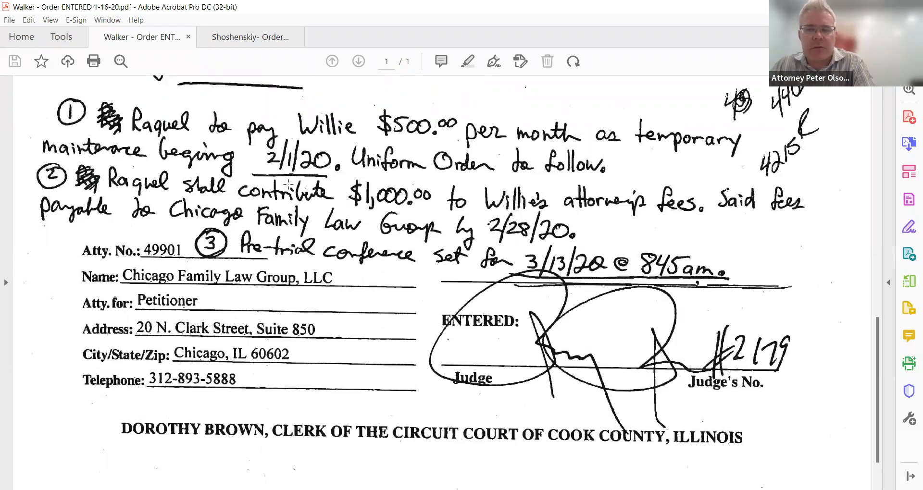
mouse_move(587, 222)
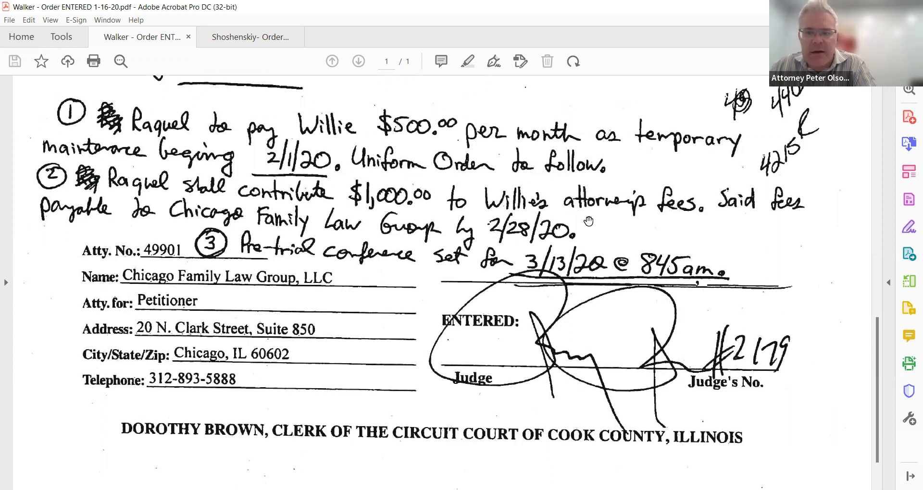
mouse_move(616, 241)
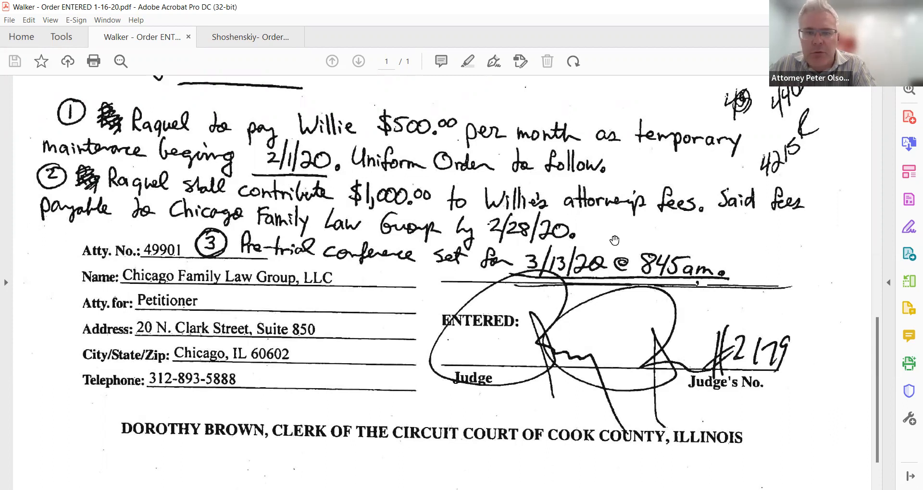
click(250, 37)
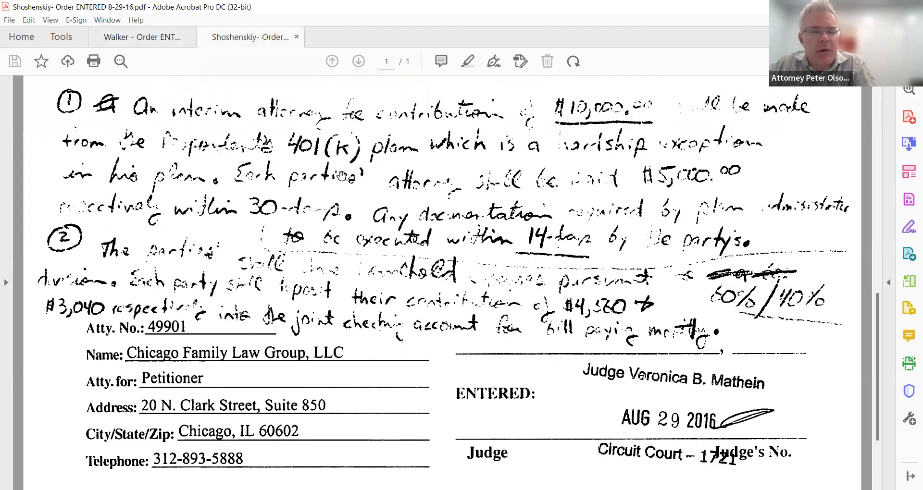
mouse_move(666, 104)
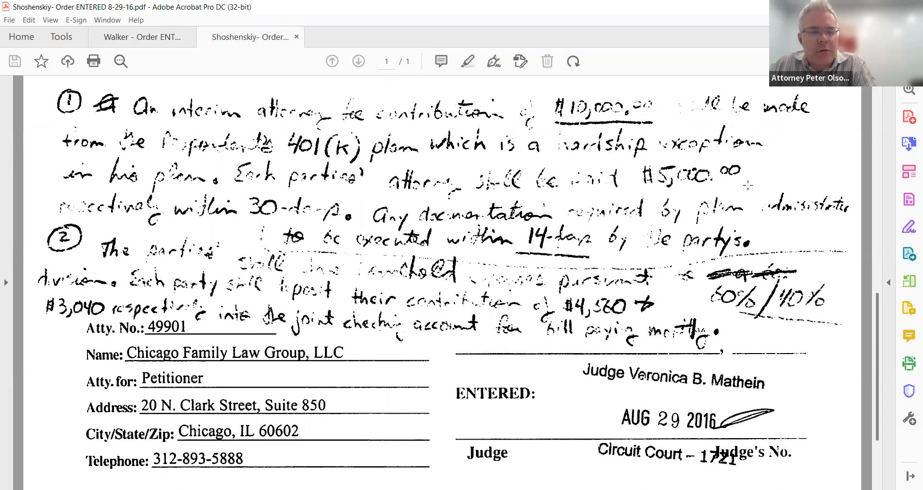
mouse_move(591, 152)
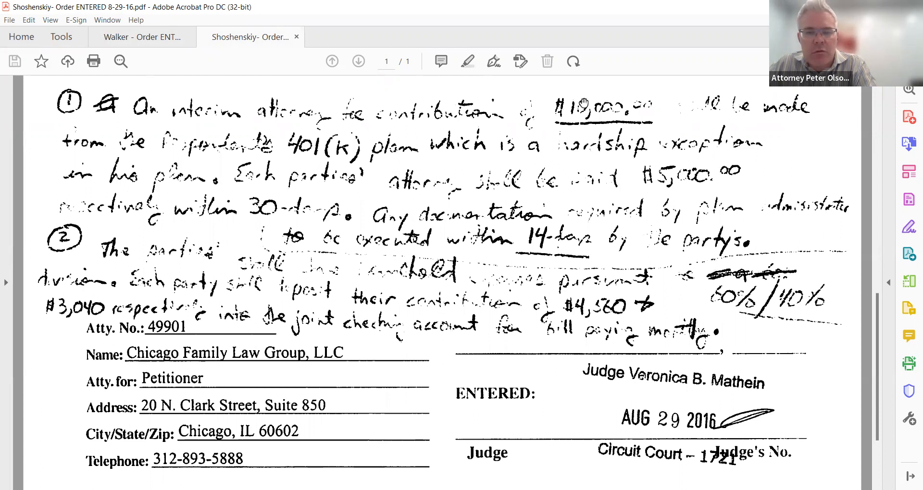
mouse_move(554, 23)
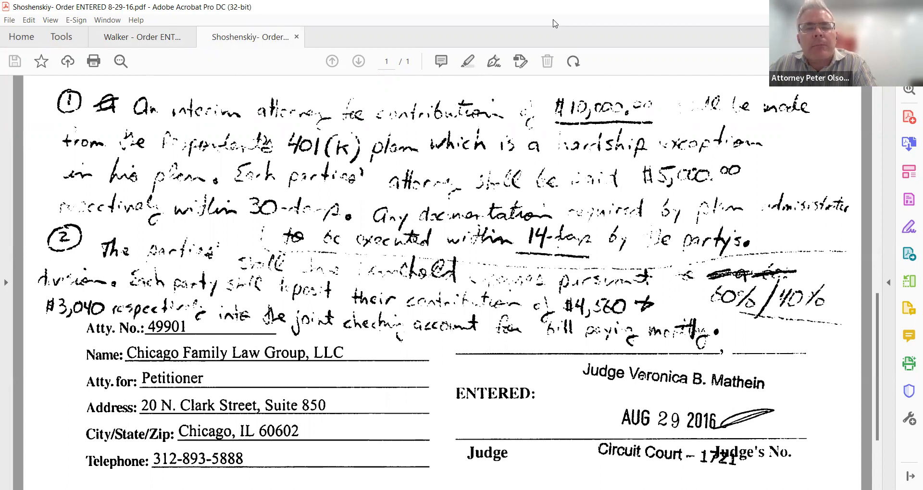